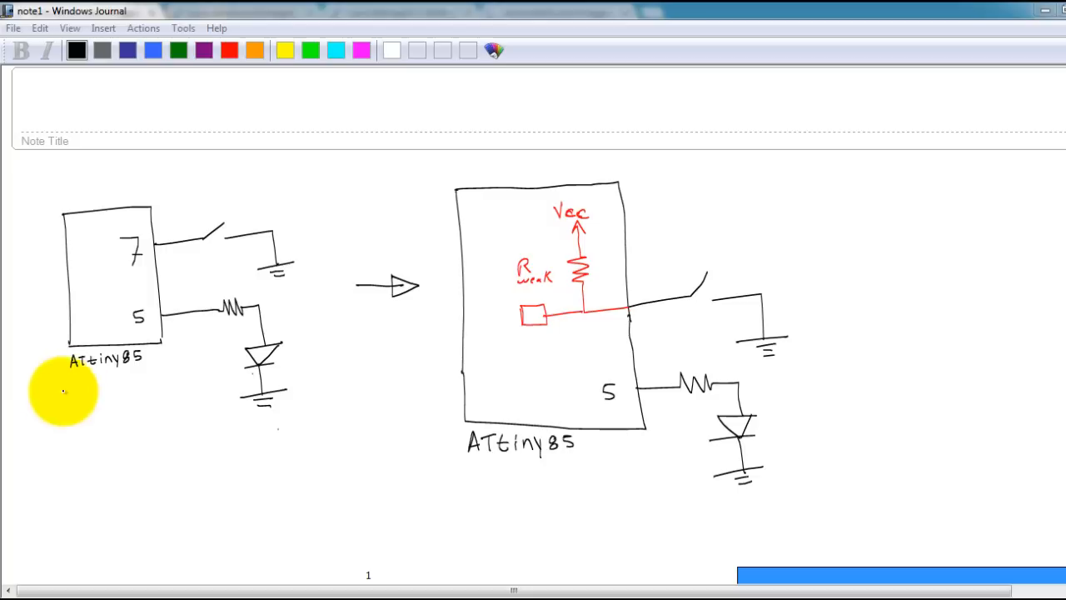
pyautogui.moveTo(225, 231)
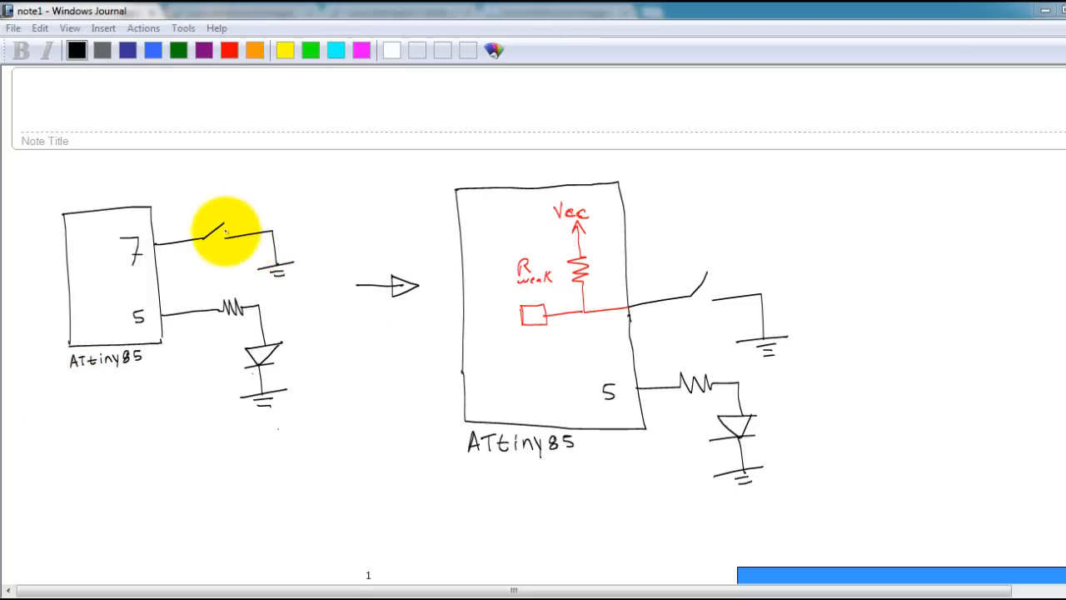
pyautogui.moveTo(256, 364)
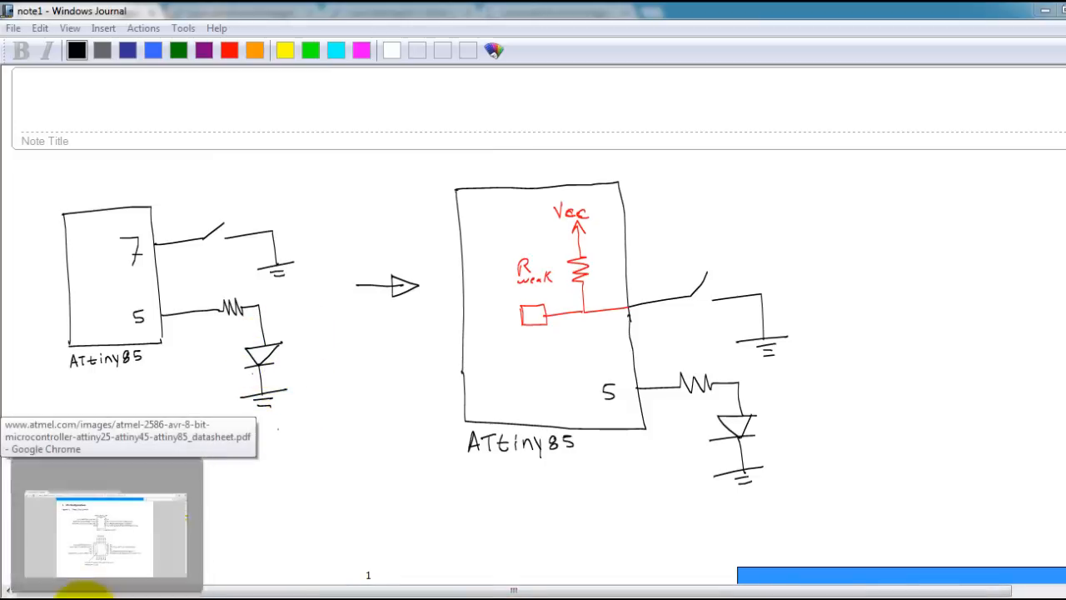
# Switch from the circuit sketch to the ATtiny85 datasheet window.
pyautogui.click(105, 533)
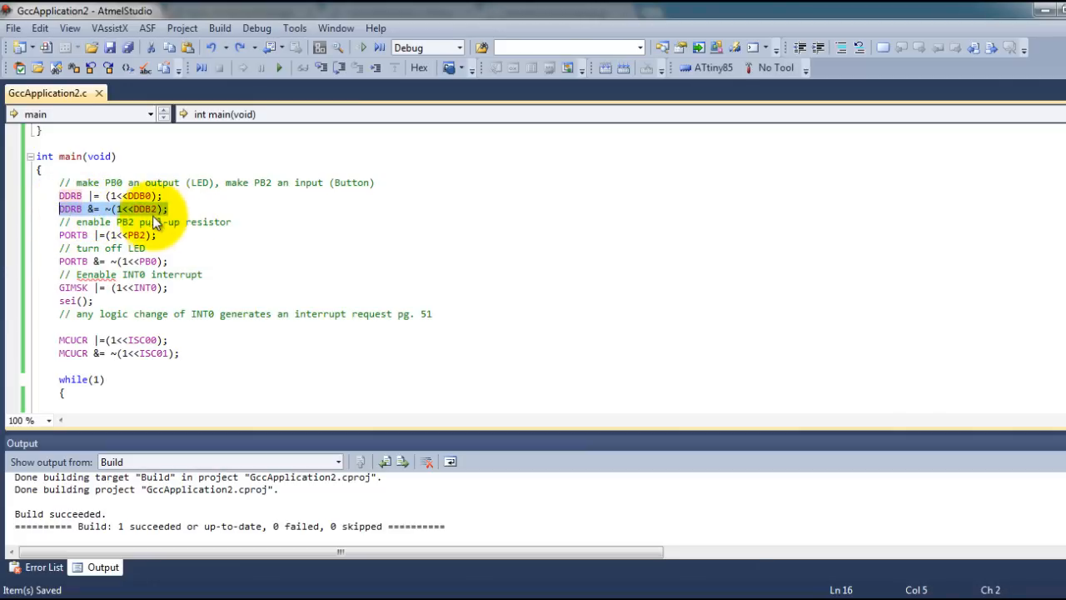
pyautogui.moveTo(208, 216)
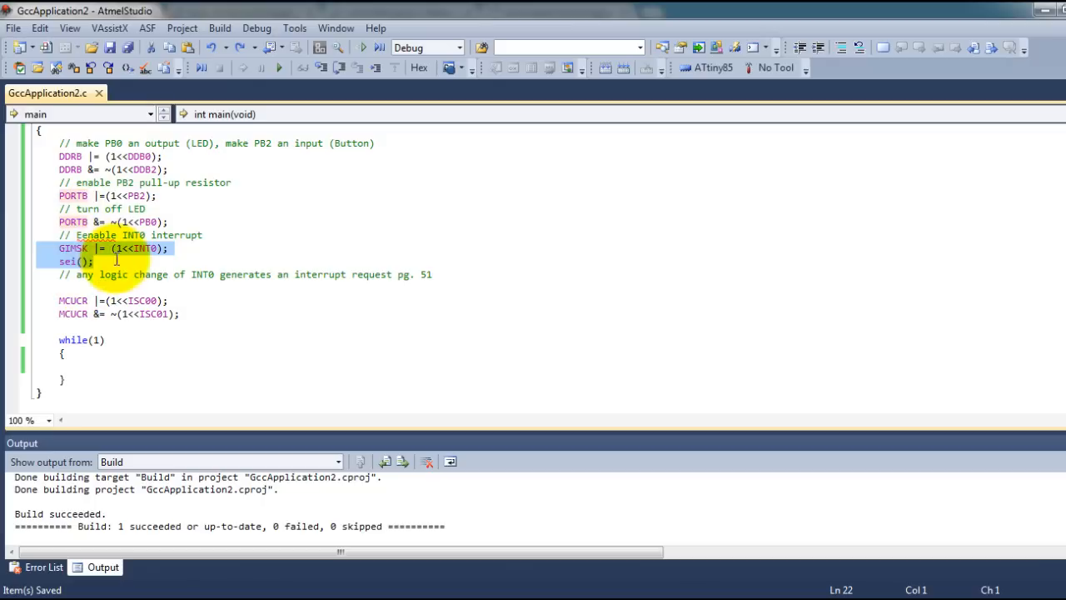
# Switch from the pin and INT0 setup code to the ATtiny85 datasheet.
pyautogui.click(113, 248)
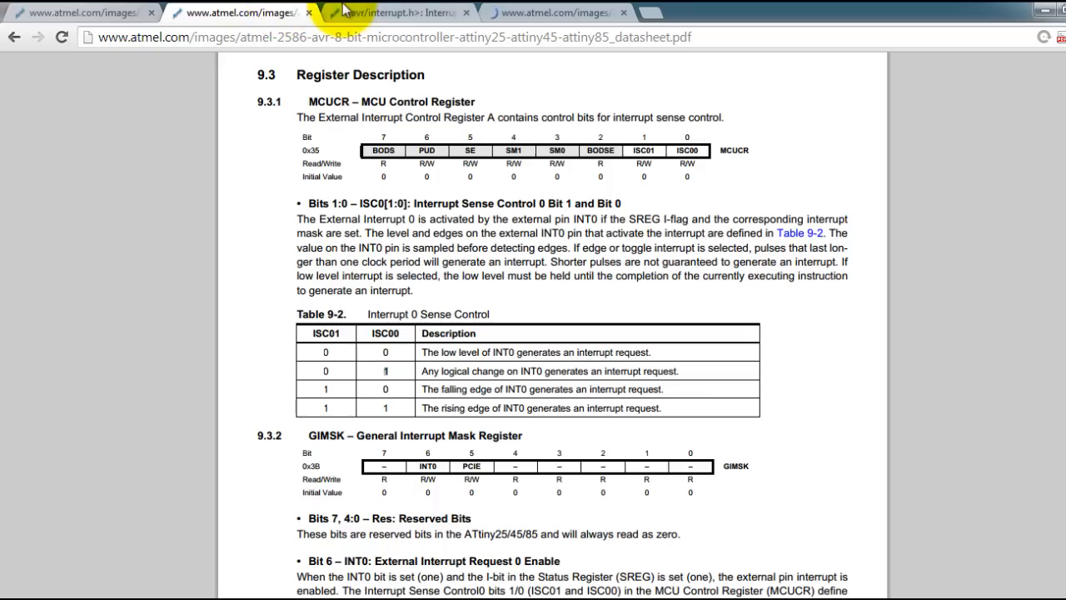
# Highlight the GIMSK INT0 enable requirements: INT0 bit set and SREG I-bit set.
pyautogui.scroll(-3)
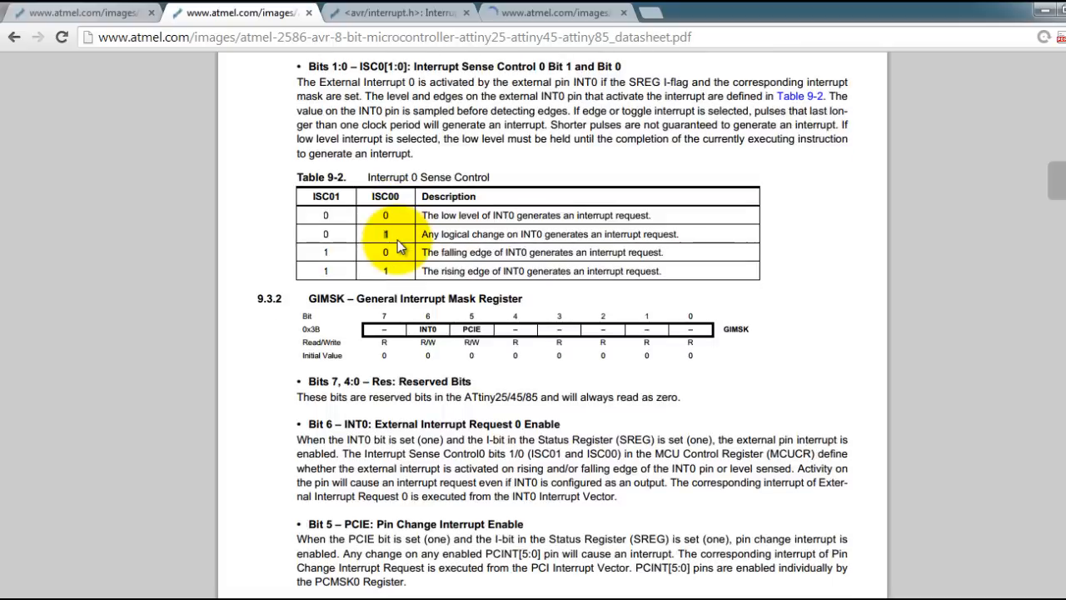
pyautogui.scroll(-3)
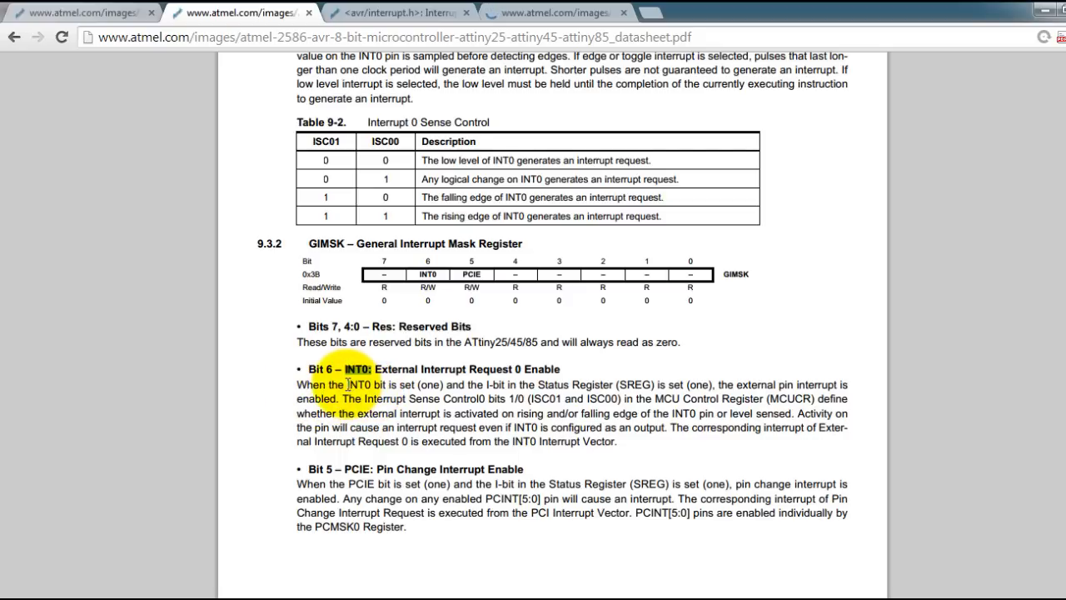
pyautogui.moveTo(329, 384); pyautogui.dragTo(444, 384)
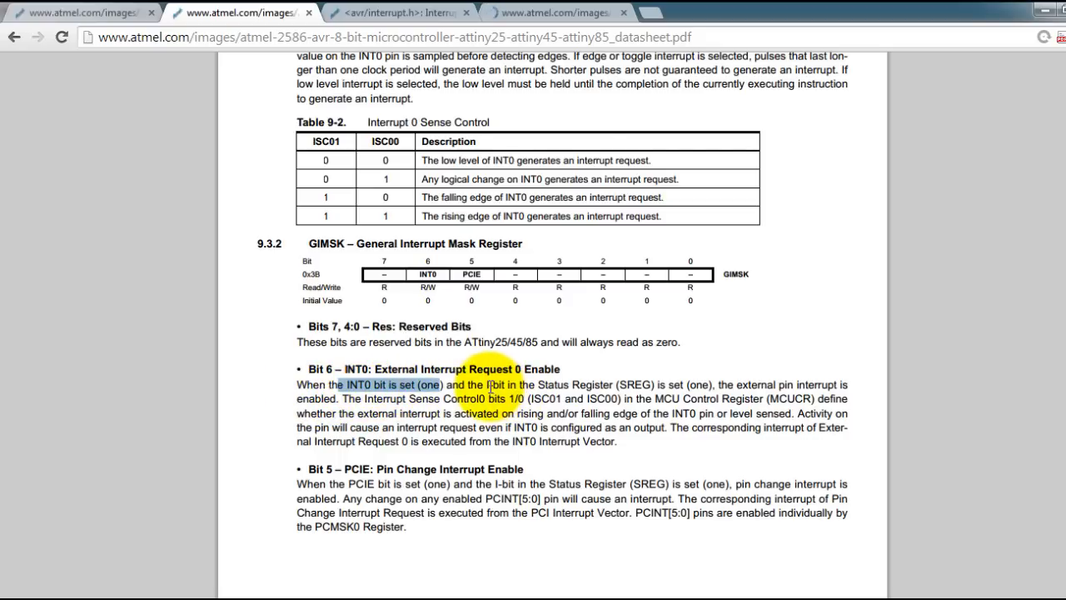
pyautogui.moveTo(488, 384); pyautogui.dragTo(698, 384)
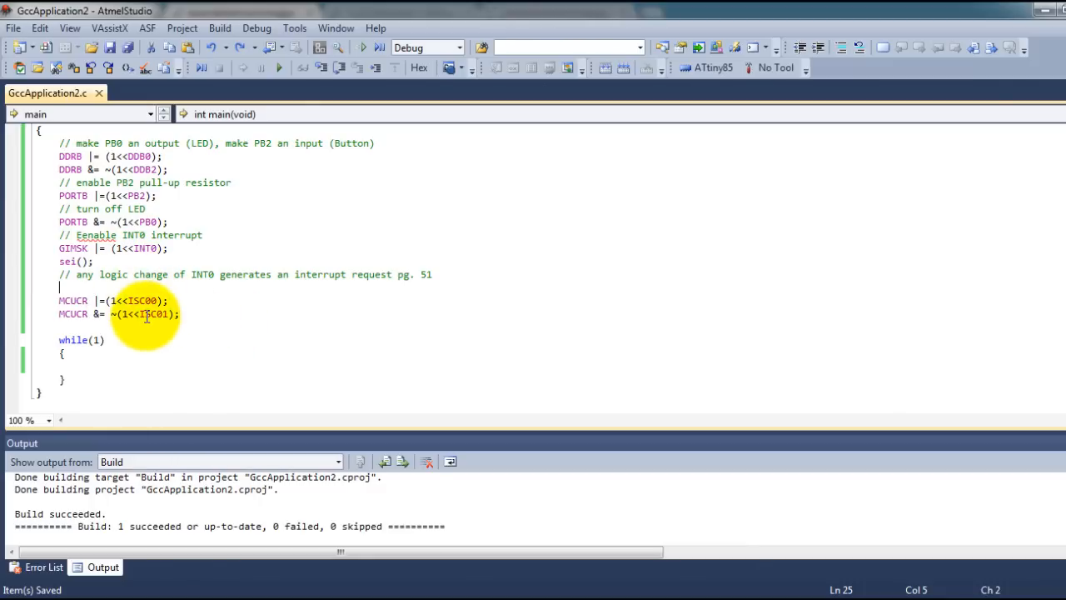
pyautogui.moveTo(192, 274)
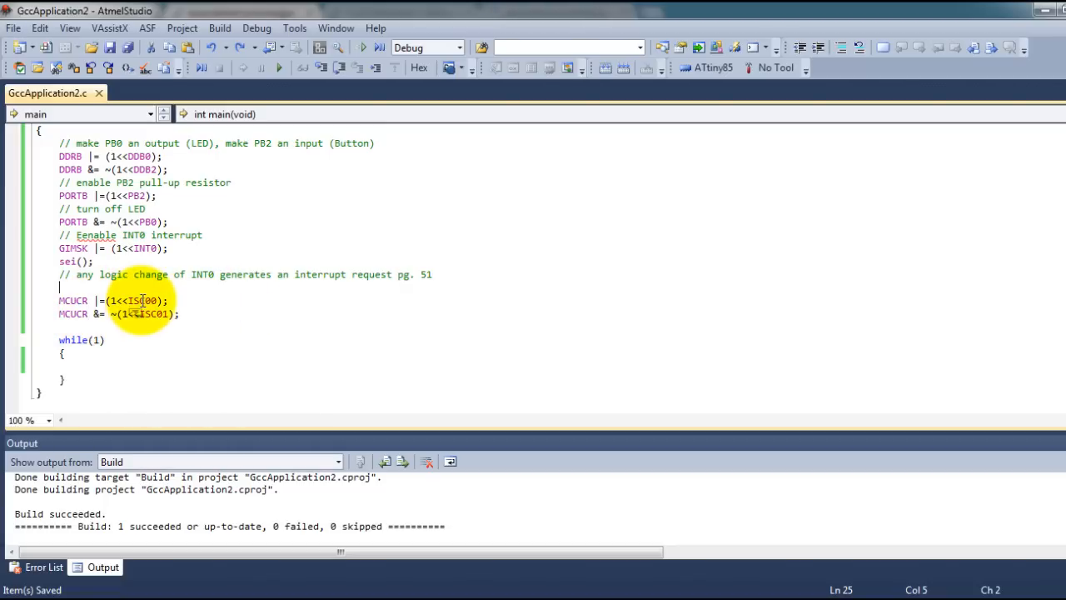
# Select ISC00 in the MCUCR code line, then return to the datasheet.
pyautogui.doubleClick(140, 300)
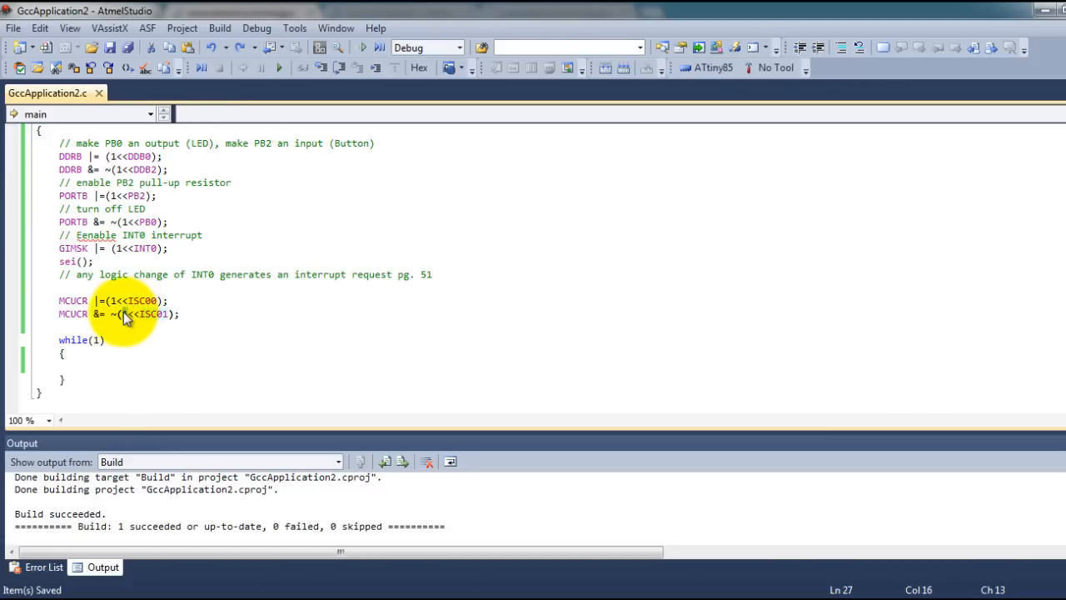
pyautogui.click(123, 314)
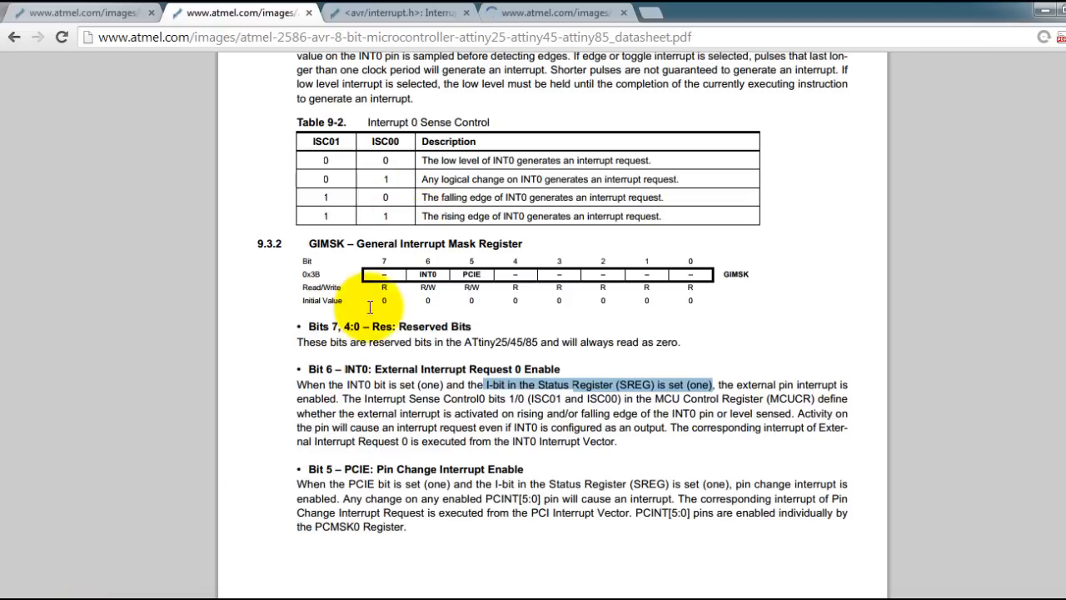
pyautogui.scroll(-3)
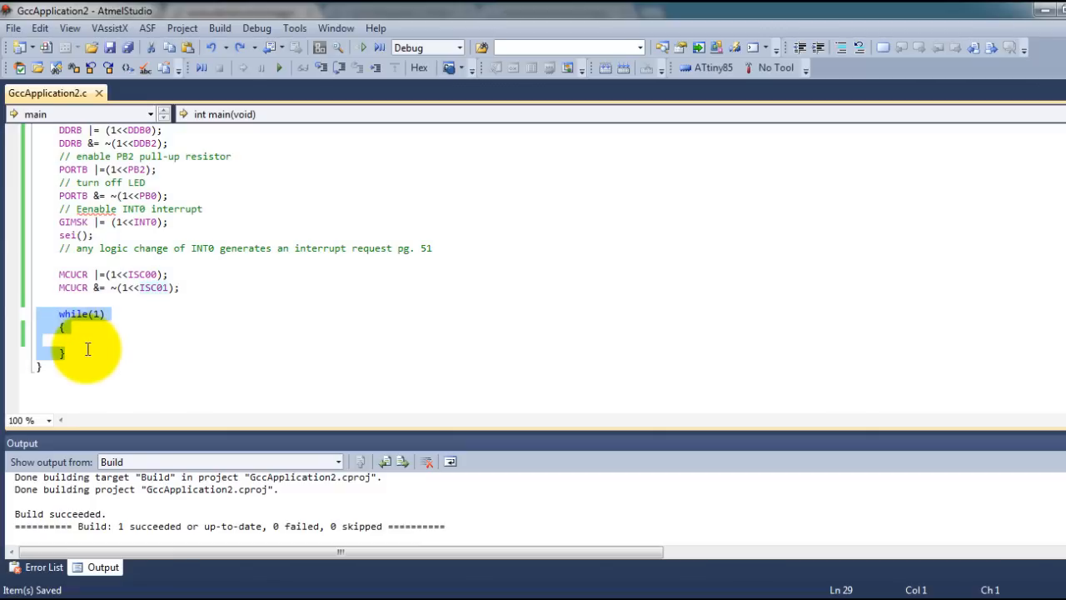
pyautogui.click(62, 340)
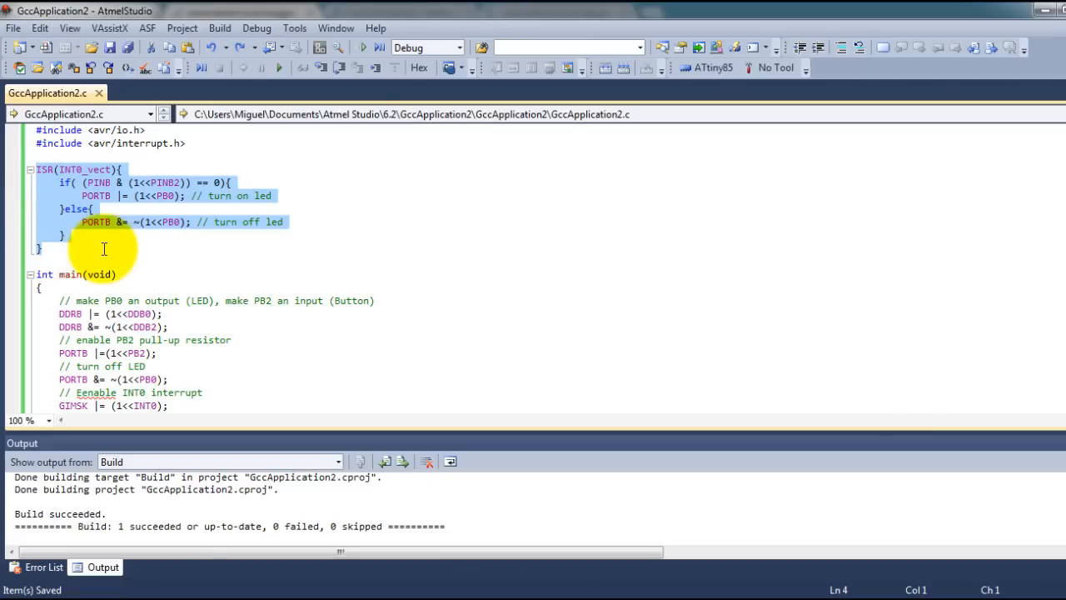
pyautogui.scroll(-3)
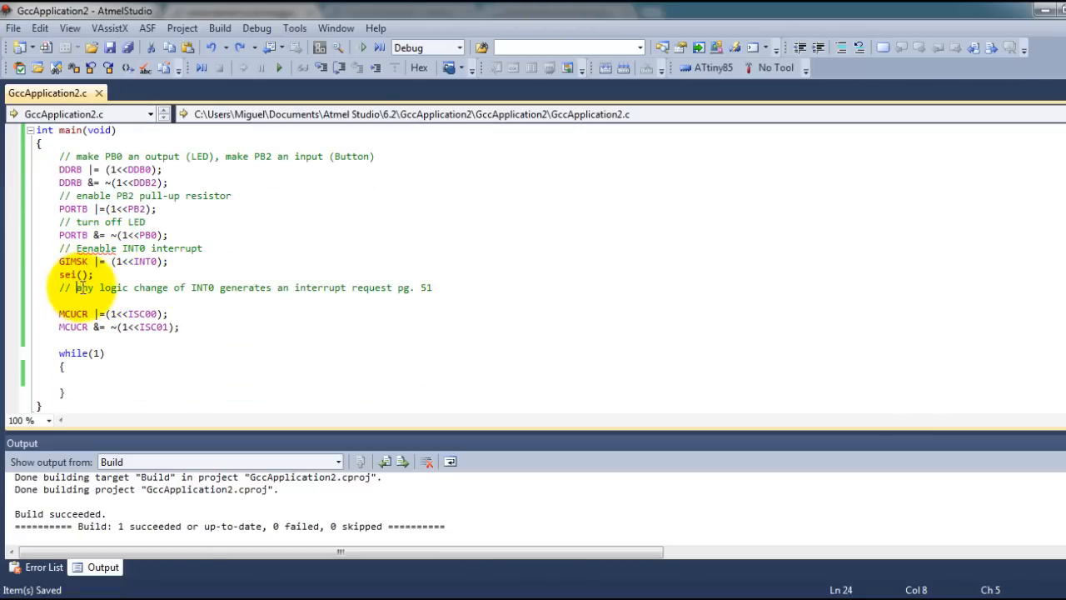
pyautogui.moveTo(76, 287); pyautogui.dragTo(416, 288)
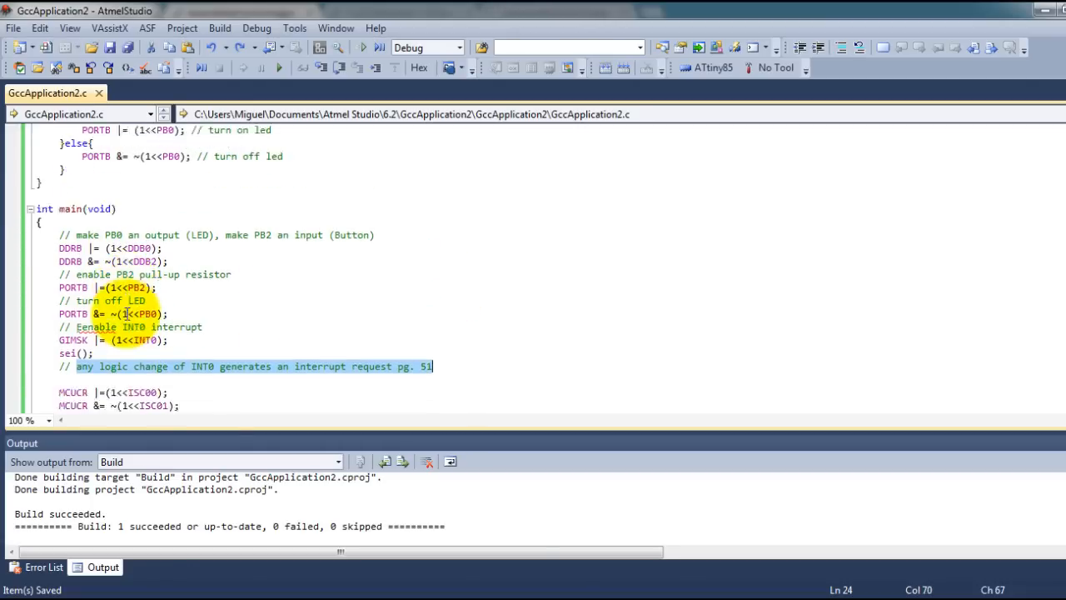
pyautogui.scroll(-3)
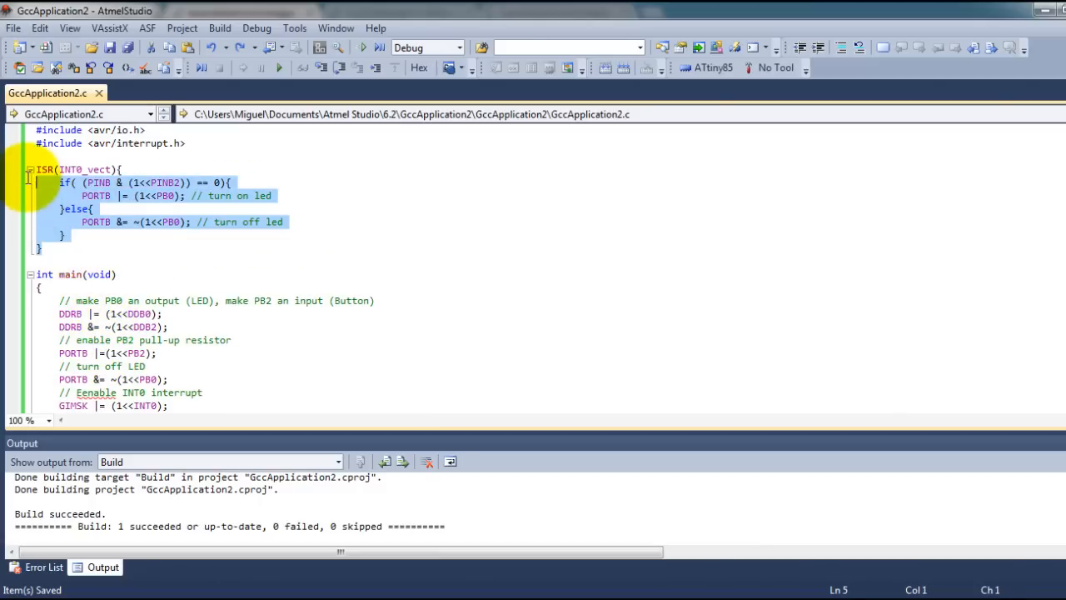
pyautogui.scroll(-3)
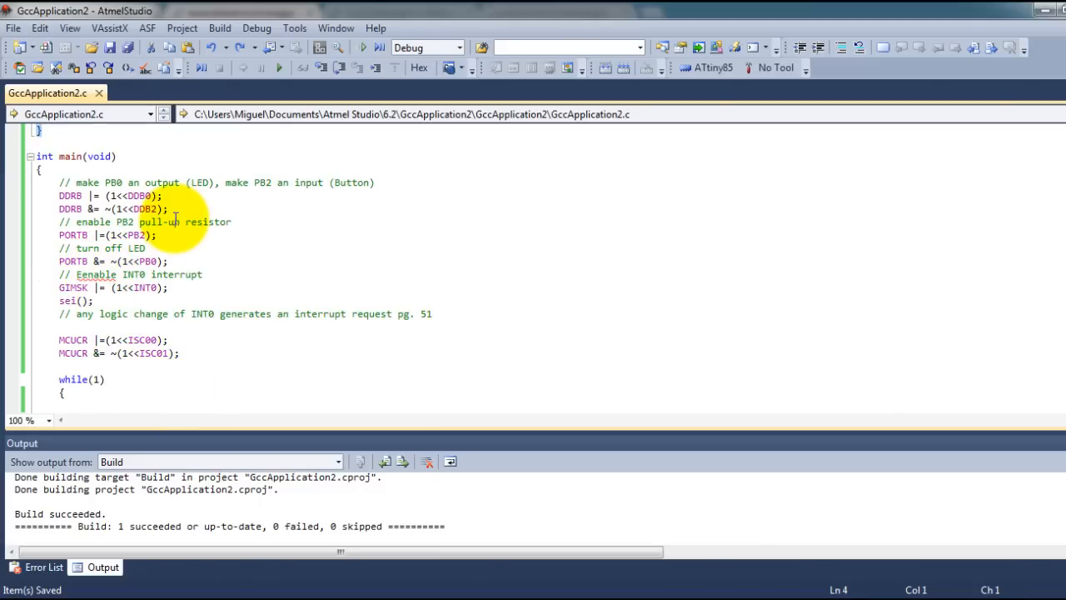
pyautogui.scroll(-3)
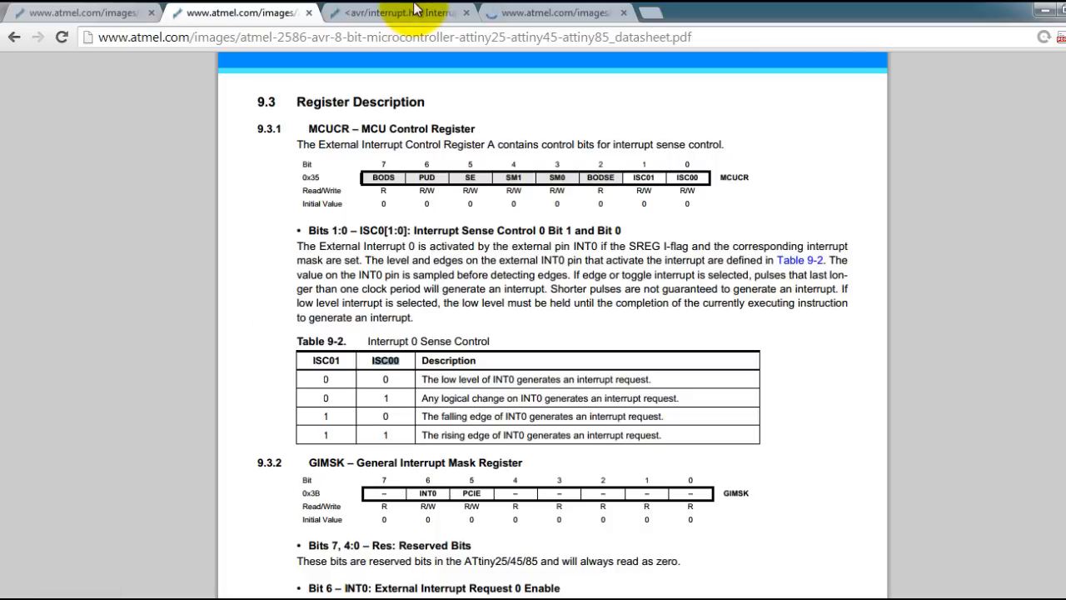
# Open the AVR Libc interrupts page and scroll into the vector name table.
pyautogui.click(391, 11)
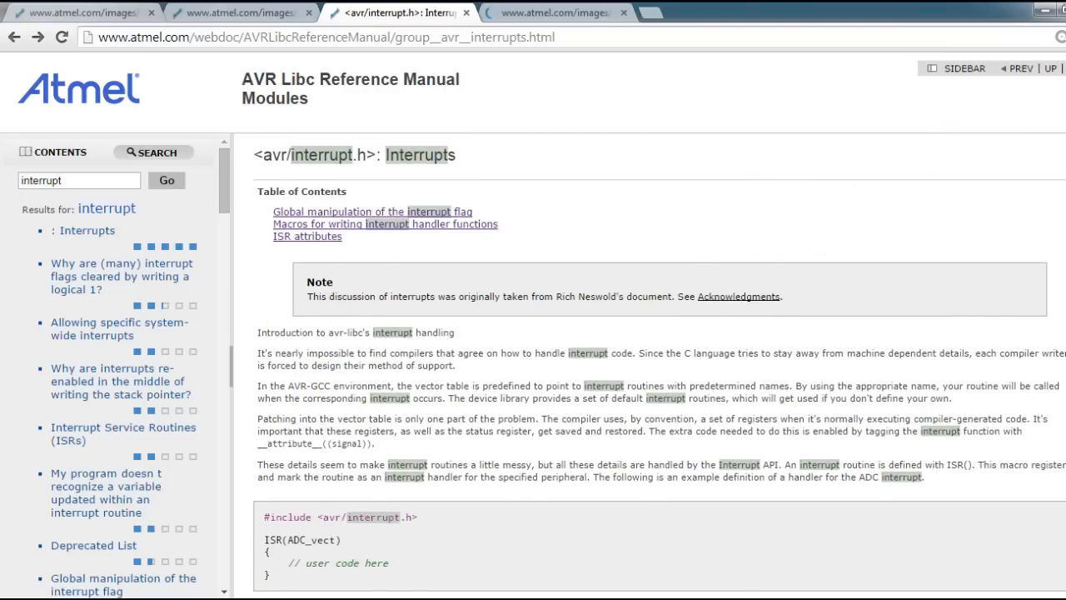
pyautogui.scroll(-3)
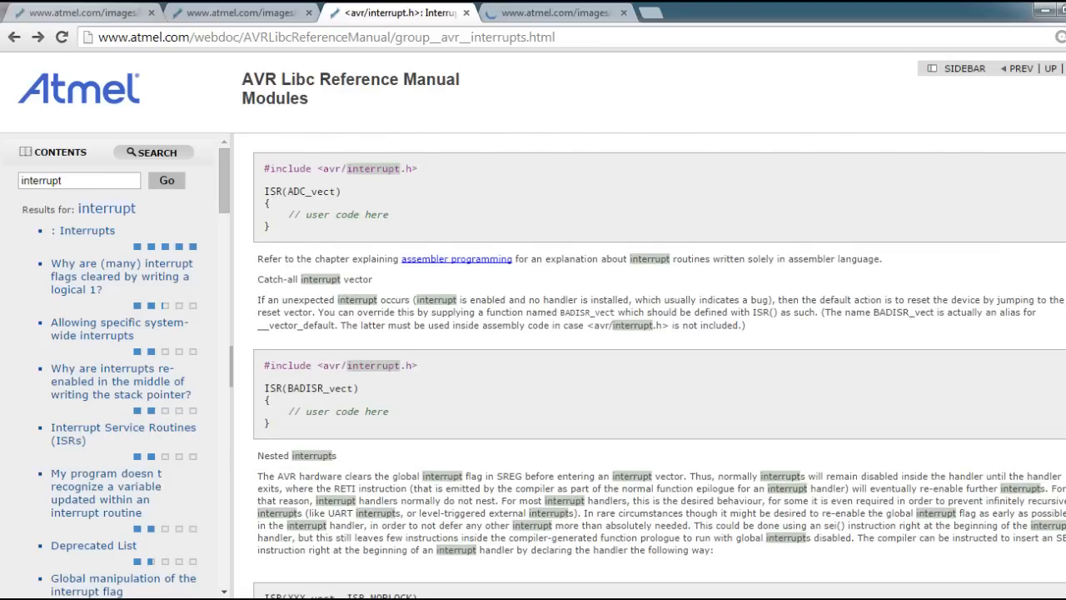
pyautogui.scroll(-3)
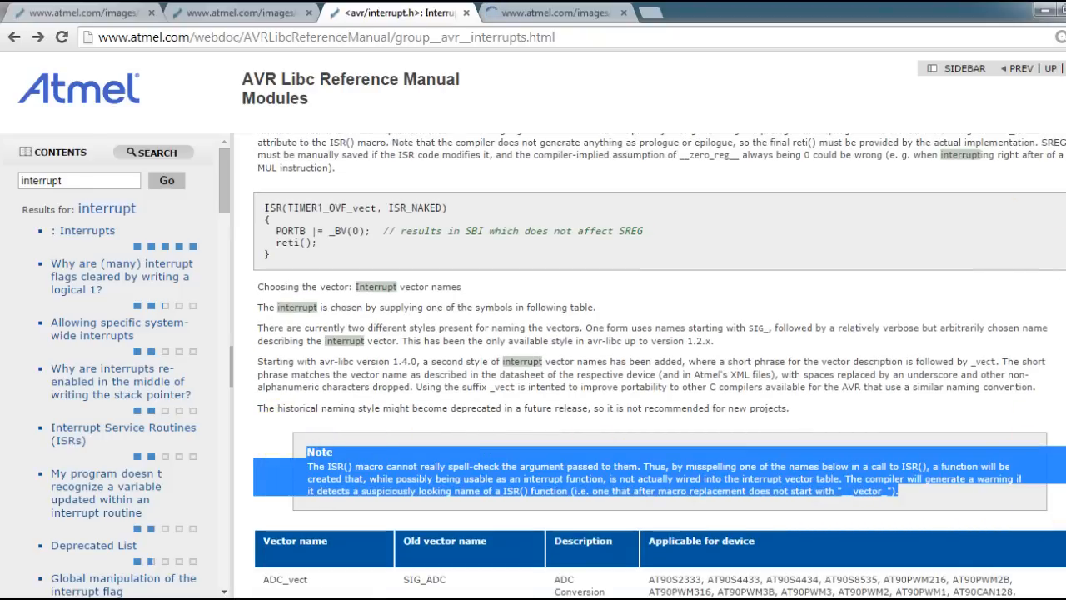
pyautogui.scroll(-3)
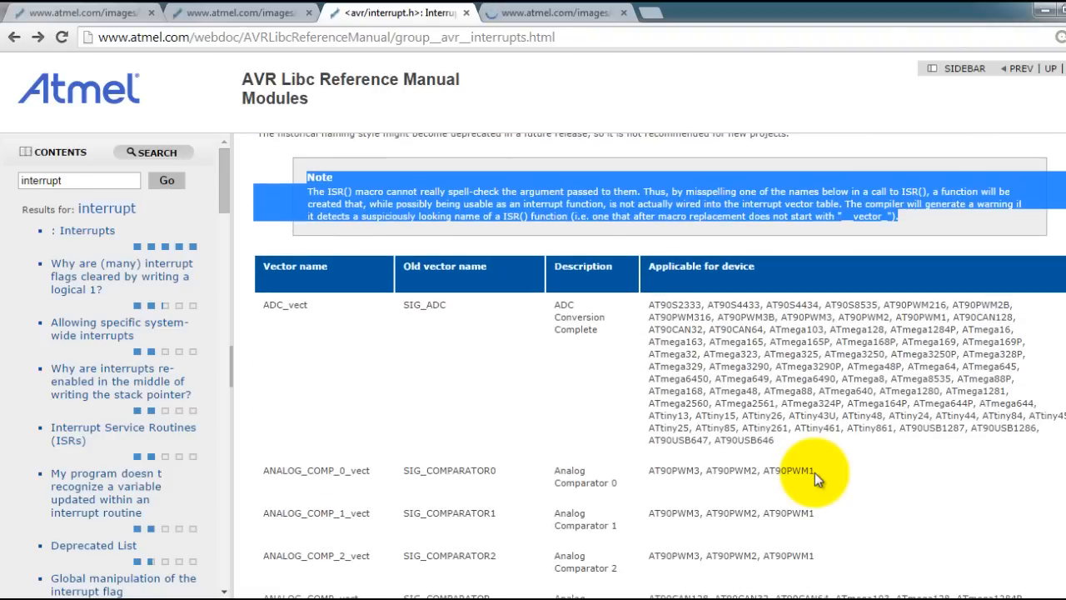
pyautogui.moveTo(215, 463)
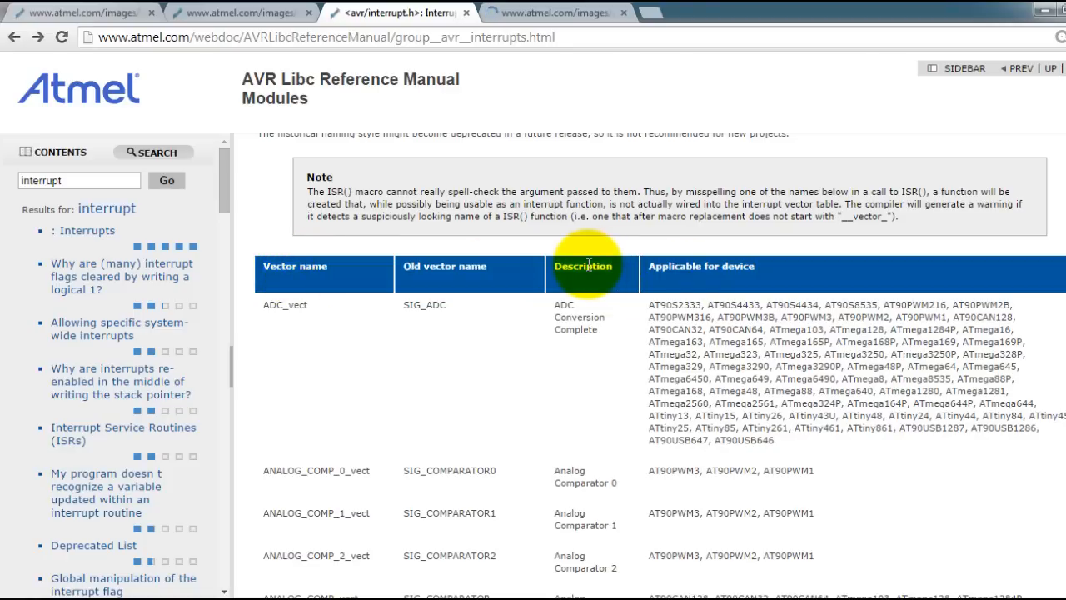
pyautogui.moveTo(319, 275)
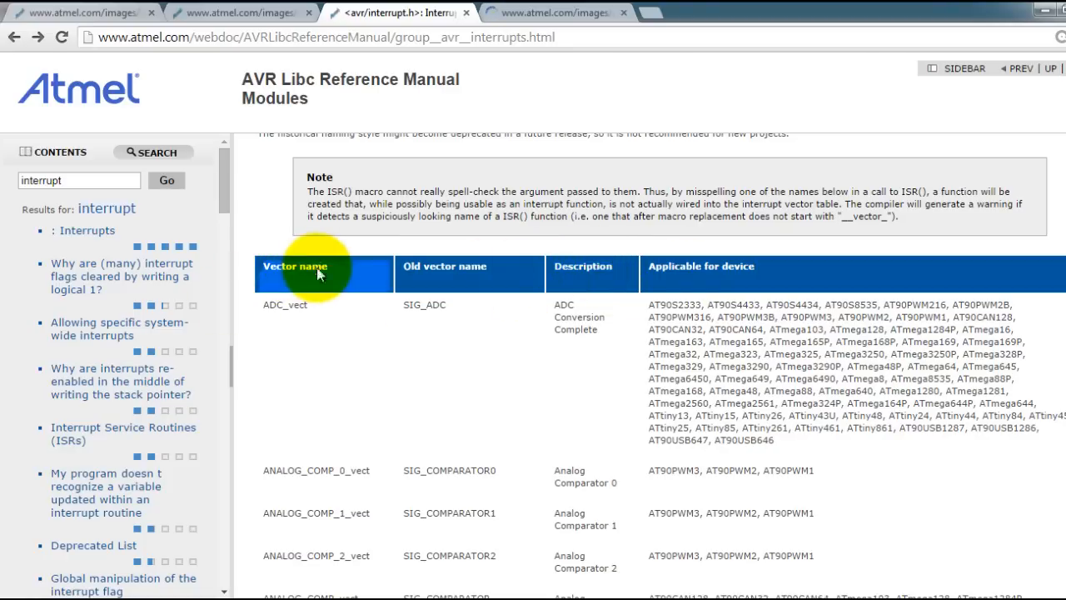
pyautogui.scroll(-3)
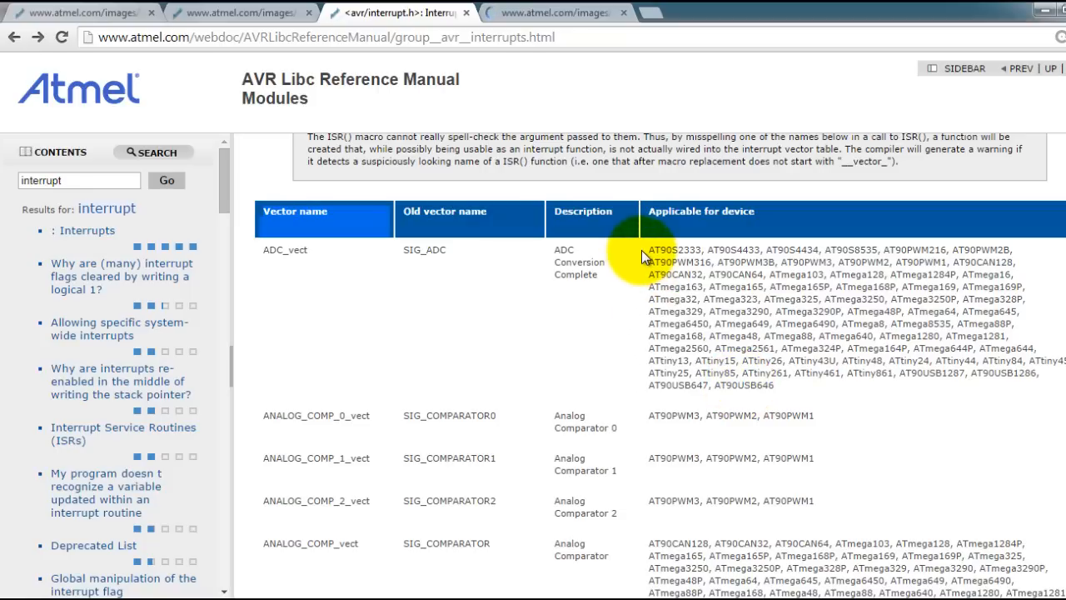
pyautogui.moveTo(803, 399)
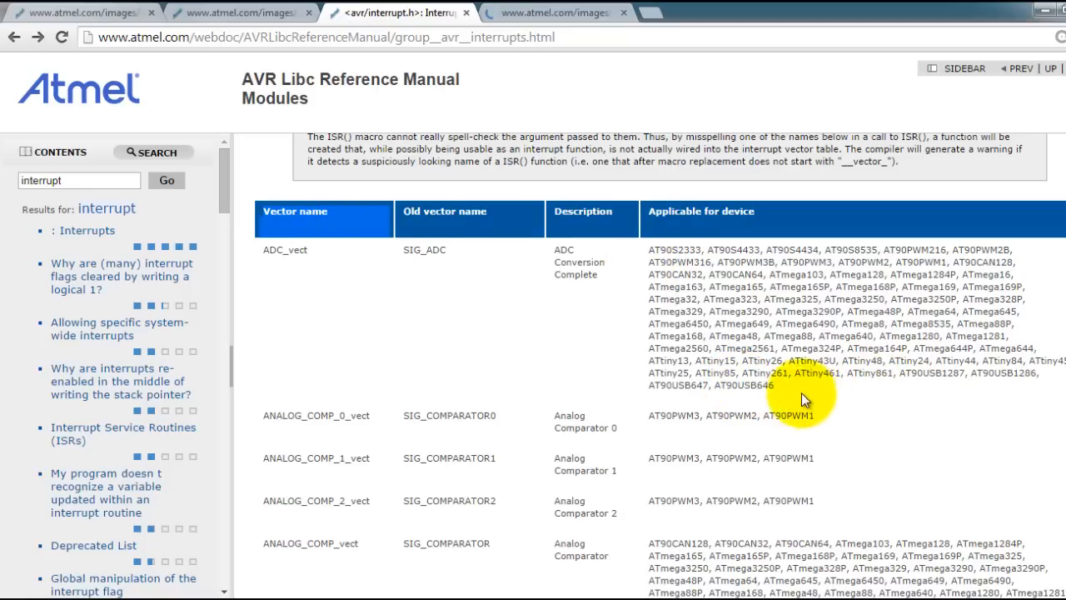
# Confirm INT0_vect is listed for ATtiny85, then select ISR in the example code.
pyautogui.scroll(-3)
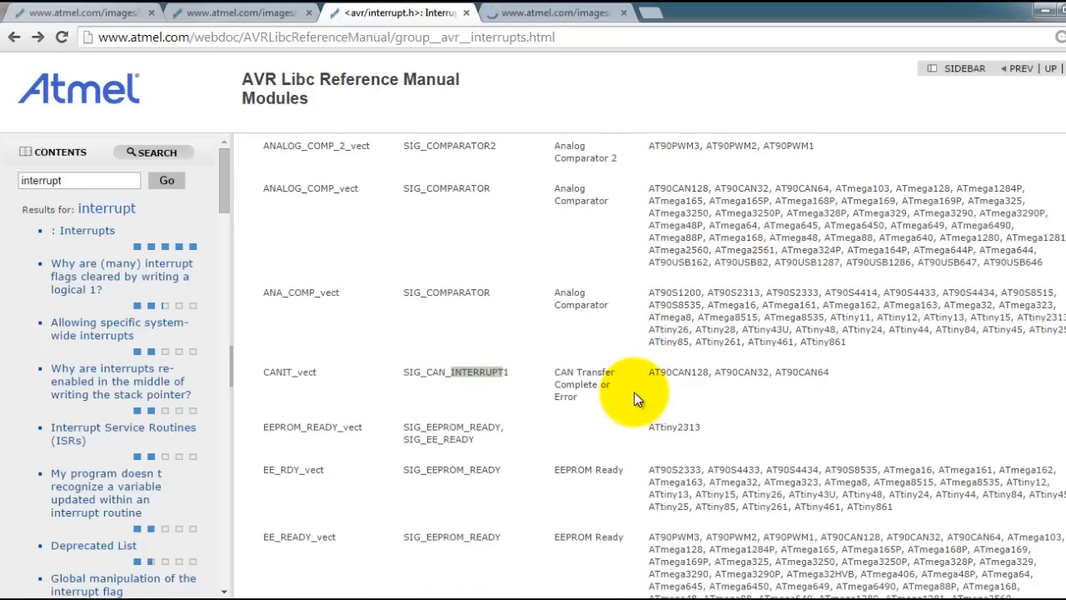
pyautogui.scroll(-3)
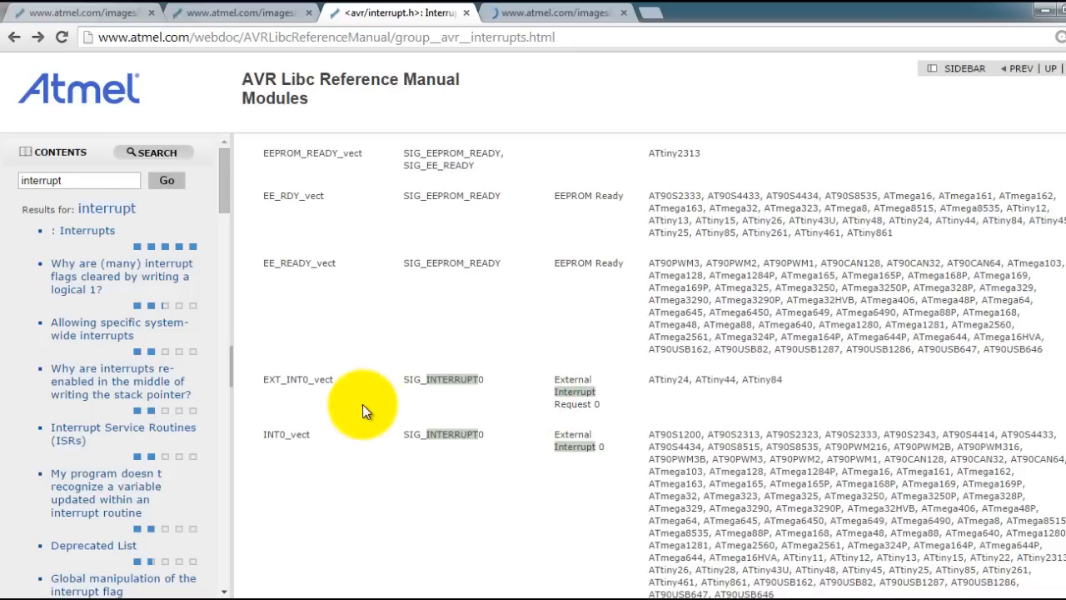
pyautogui.scroll(-3)
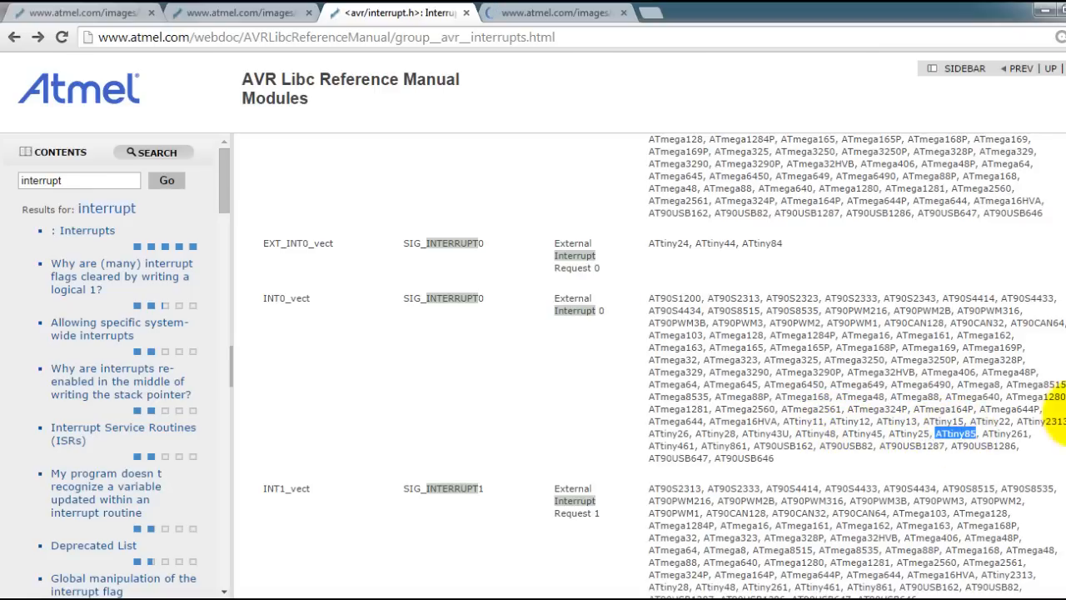
pyautogui.scroll(3)
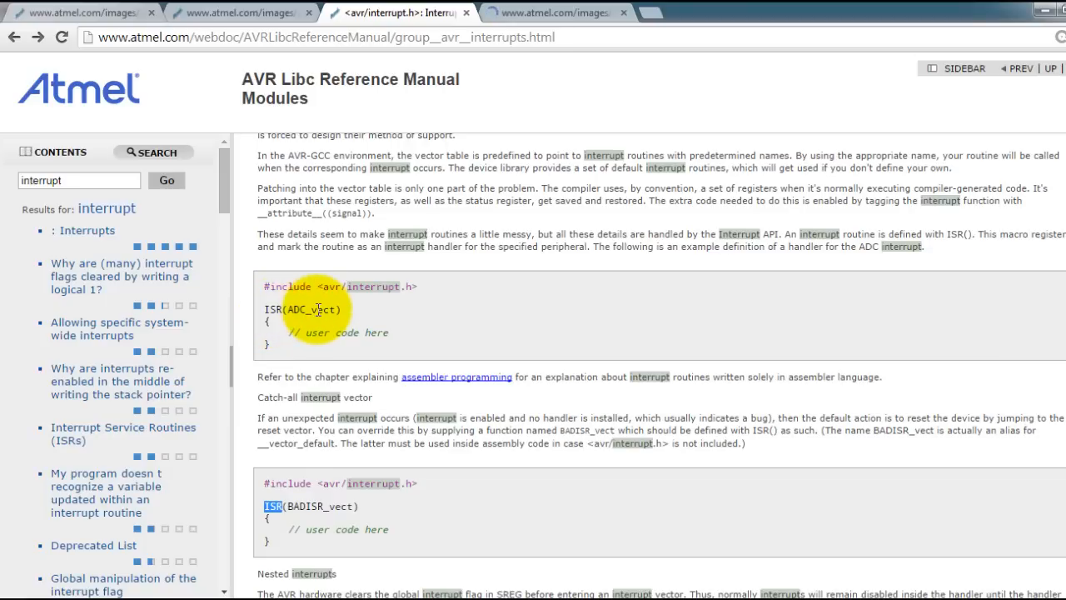
pyautogui.doubleClick(312, 309)
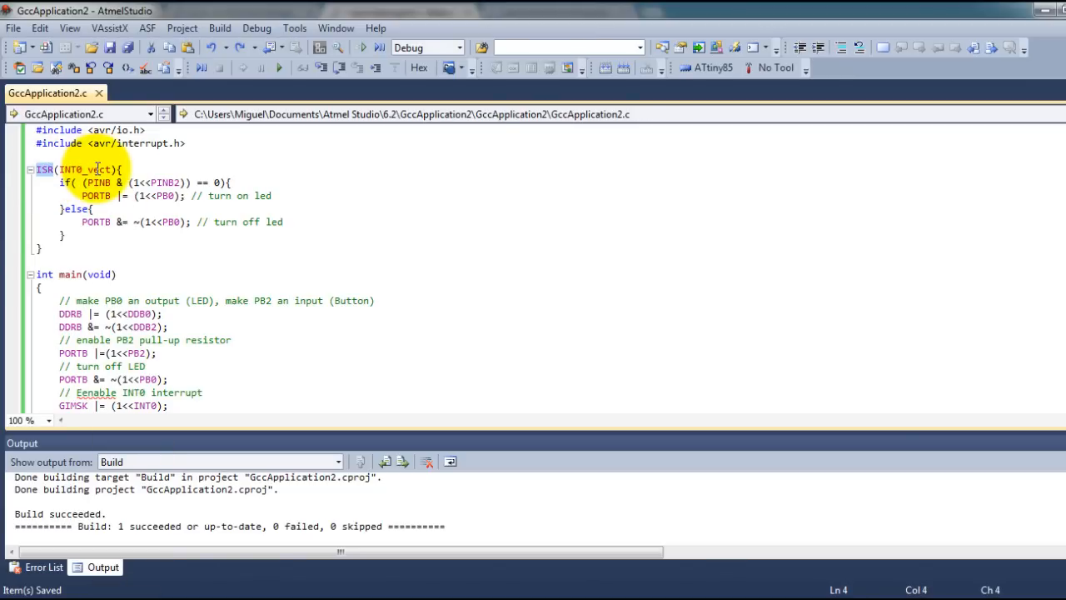
# Select ISR in the program's handler and scroll to the ISR_NOBLOCK and ISR_ALIASOF examples.
pyautogui.doubleClick(84, 169)
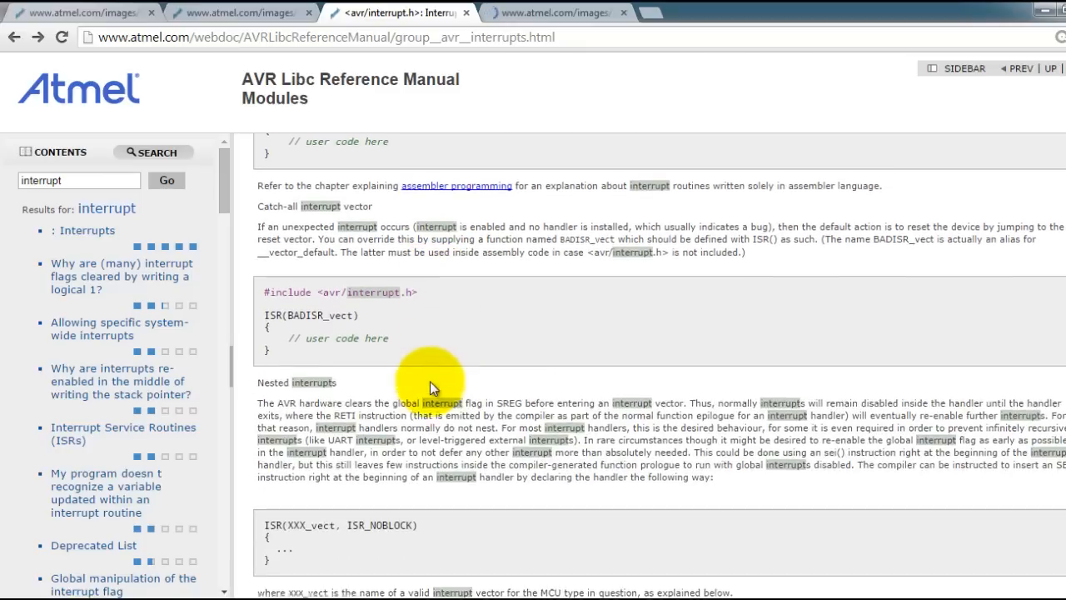
pyautogui.scroll(-3)
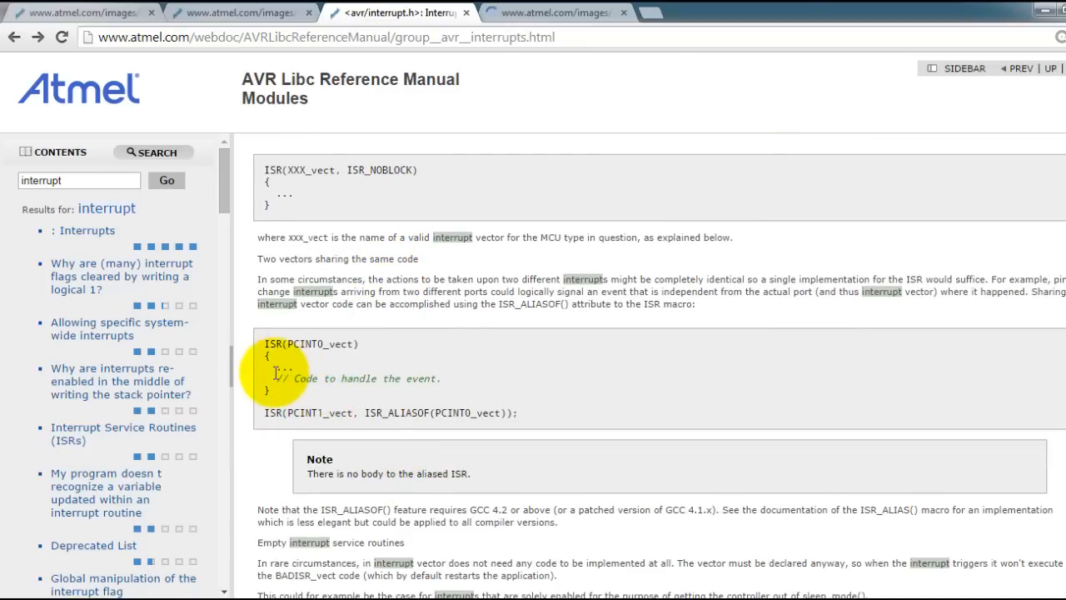
pyautogui.moveTo(281, 378)
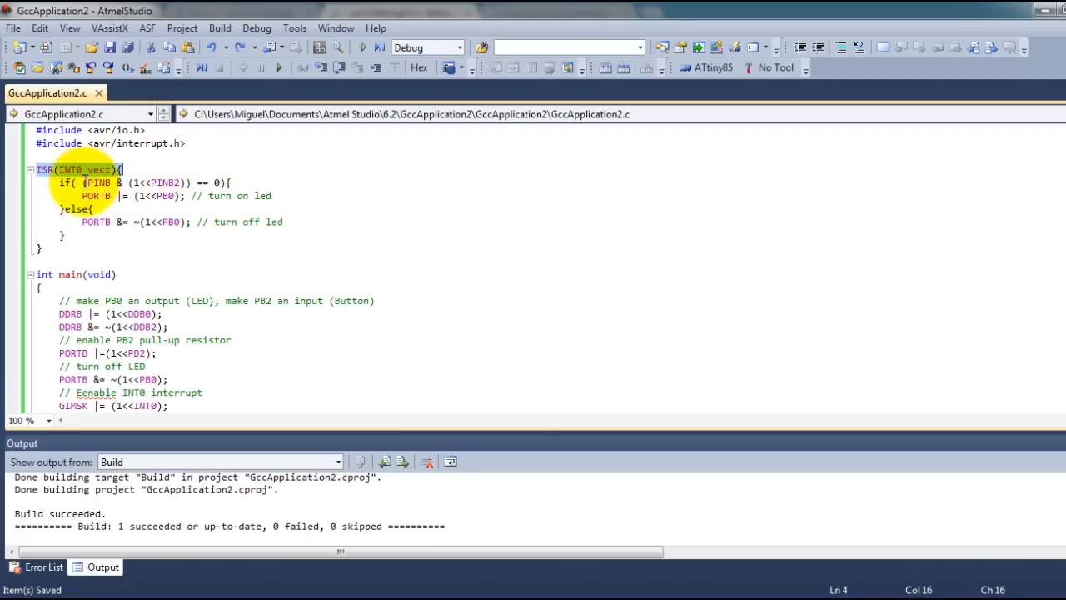
pyautogui.moveTo(83, 182); pyautogui.dragTo(224, 182)
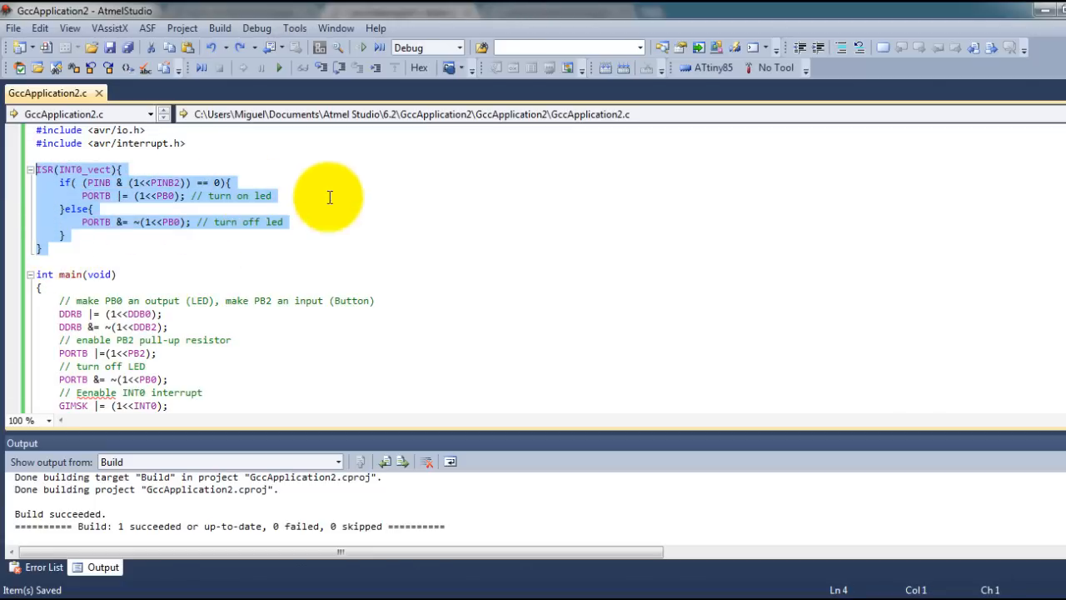
pyautogui.moveTo(350, 198)
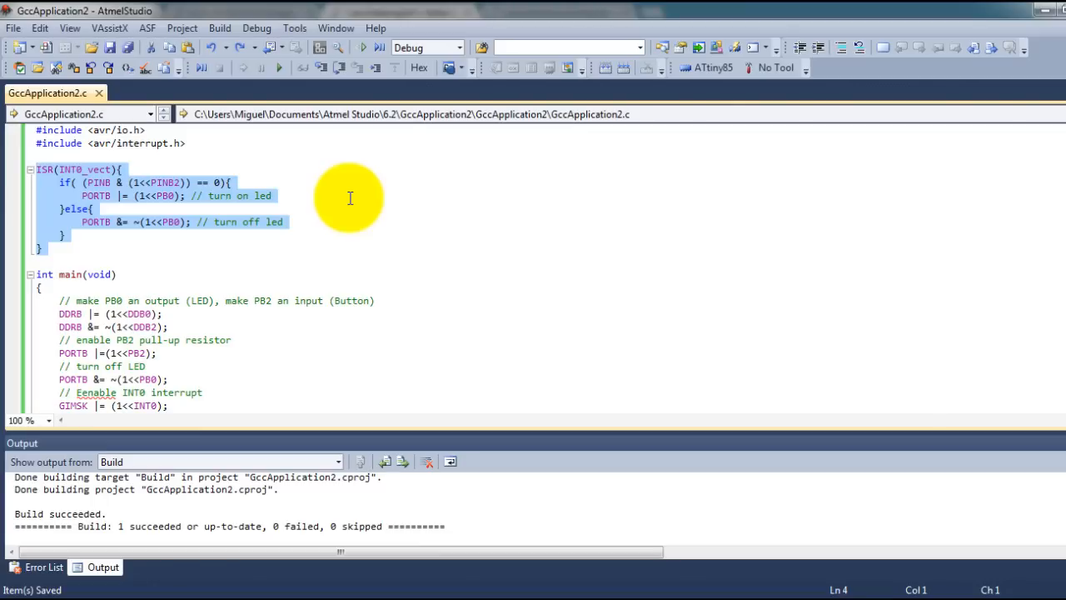
pyautogui.moveTo(228, 254)
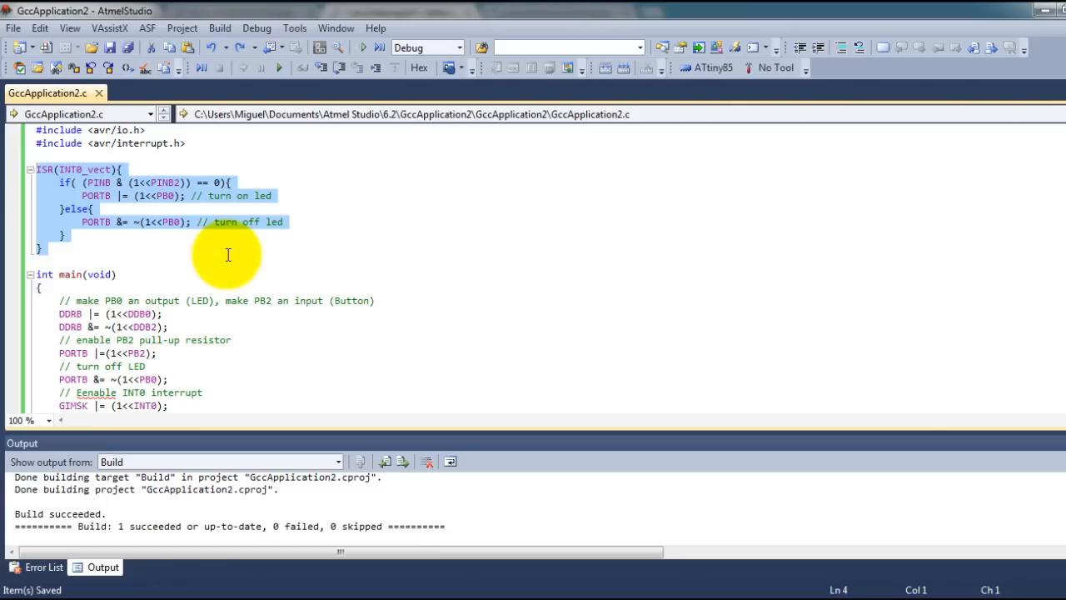
pyautogui.scroll(-3)
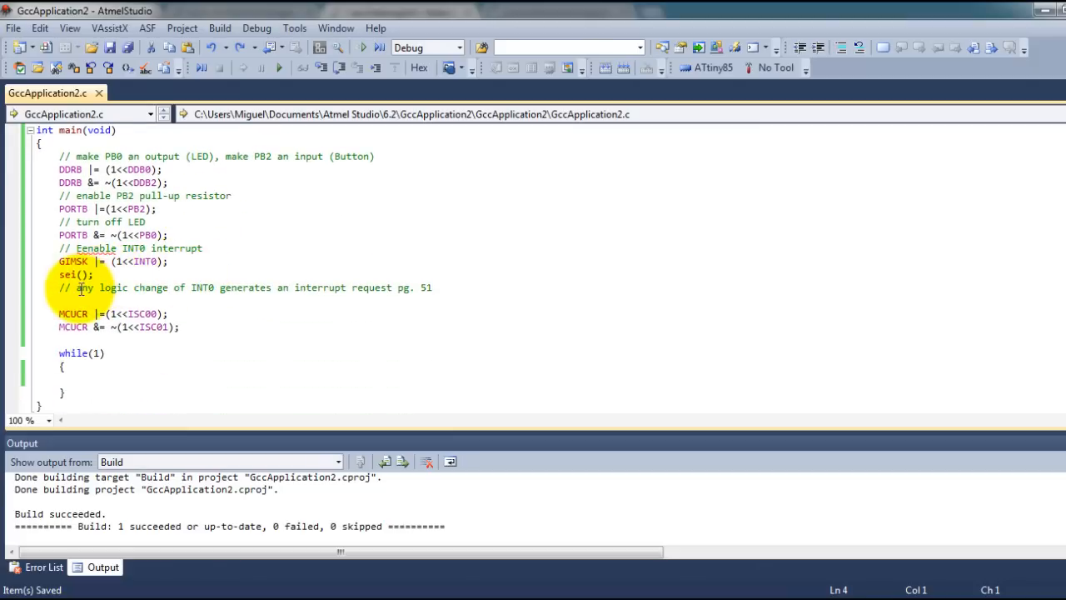
pyautogui.doubleClick(85, 287)
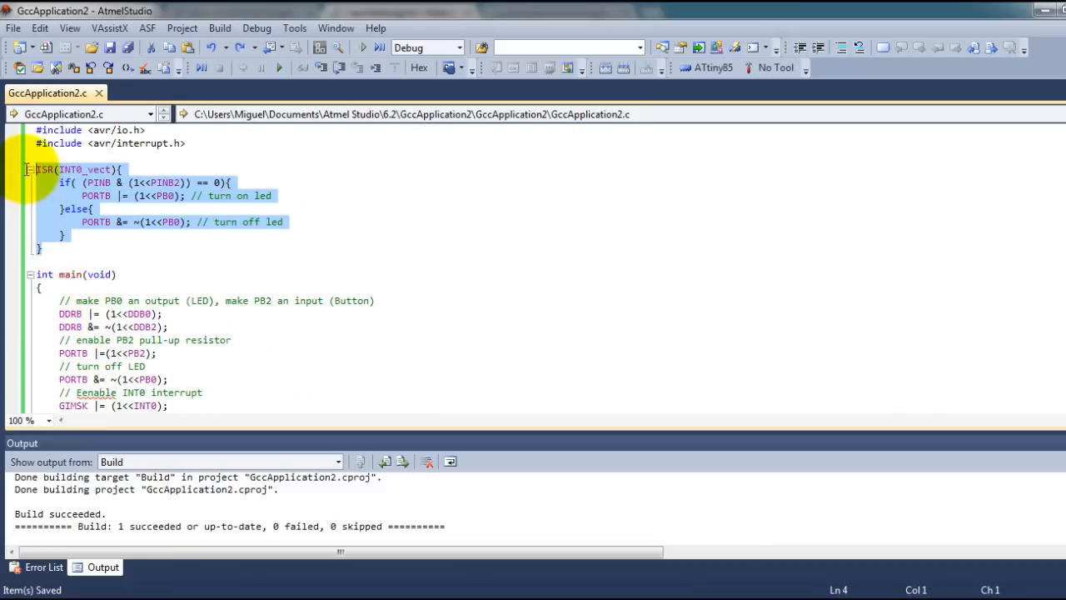
pyautogui.click(94, 208)
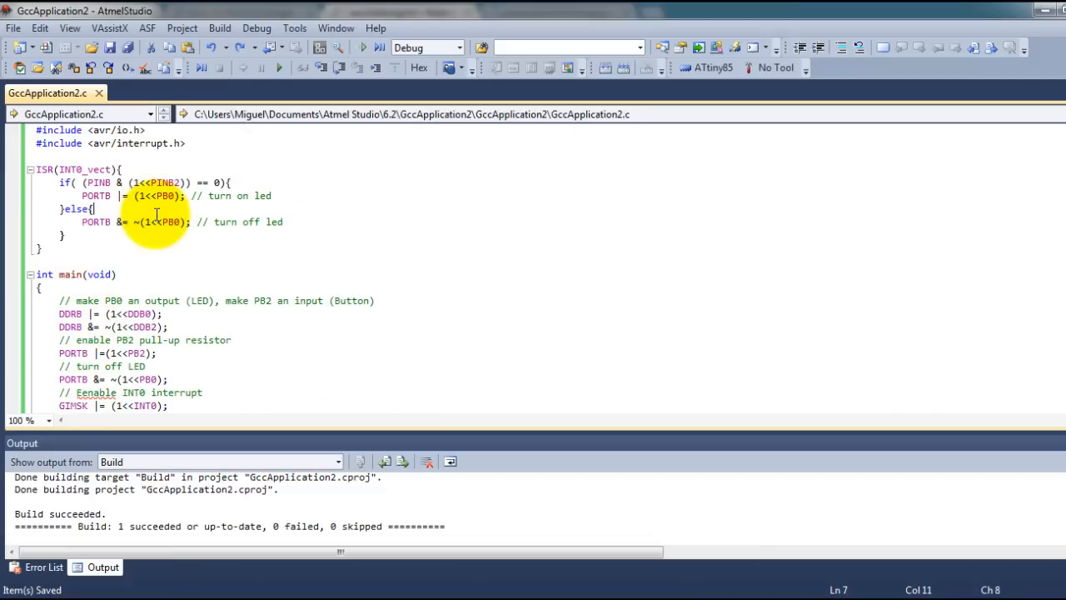